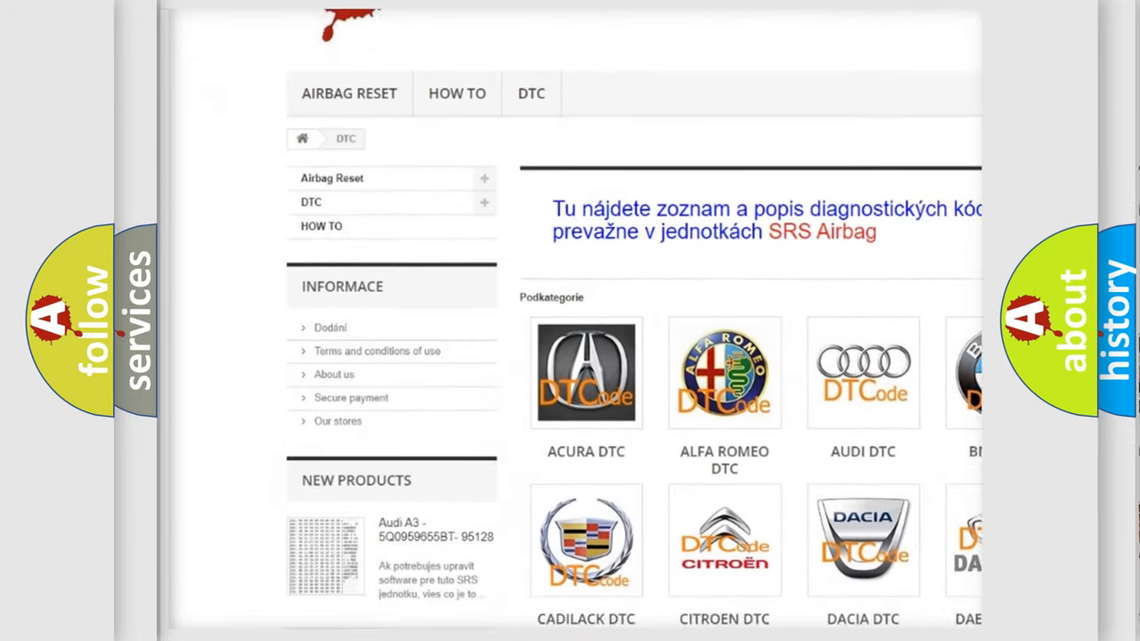
scroll(down, 3)
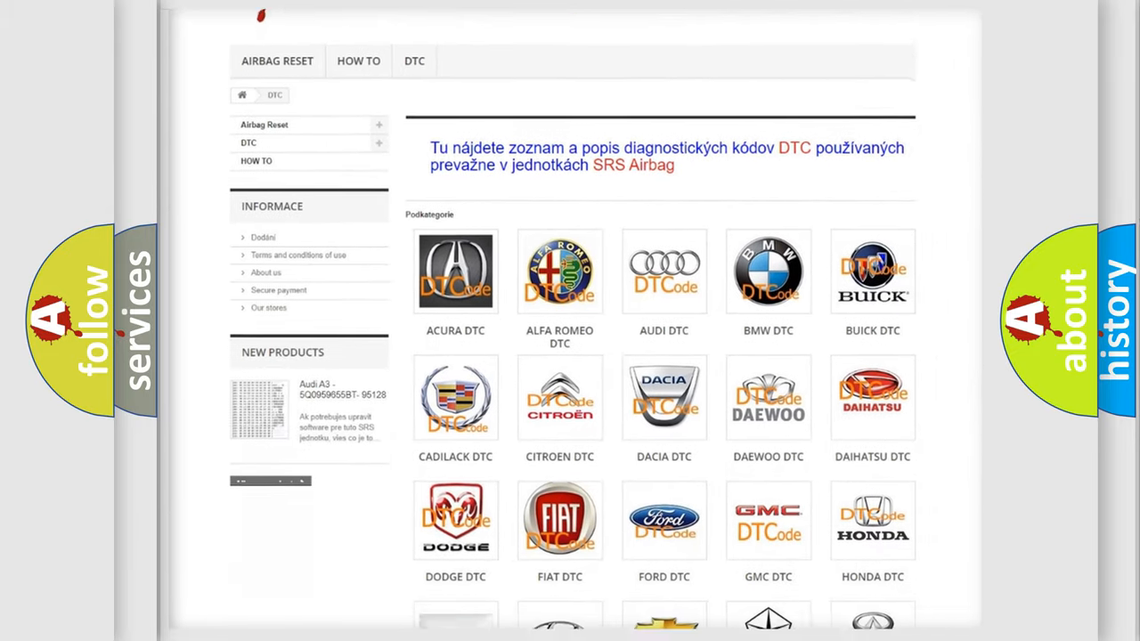
scroll(down, 3)
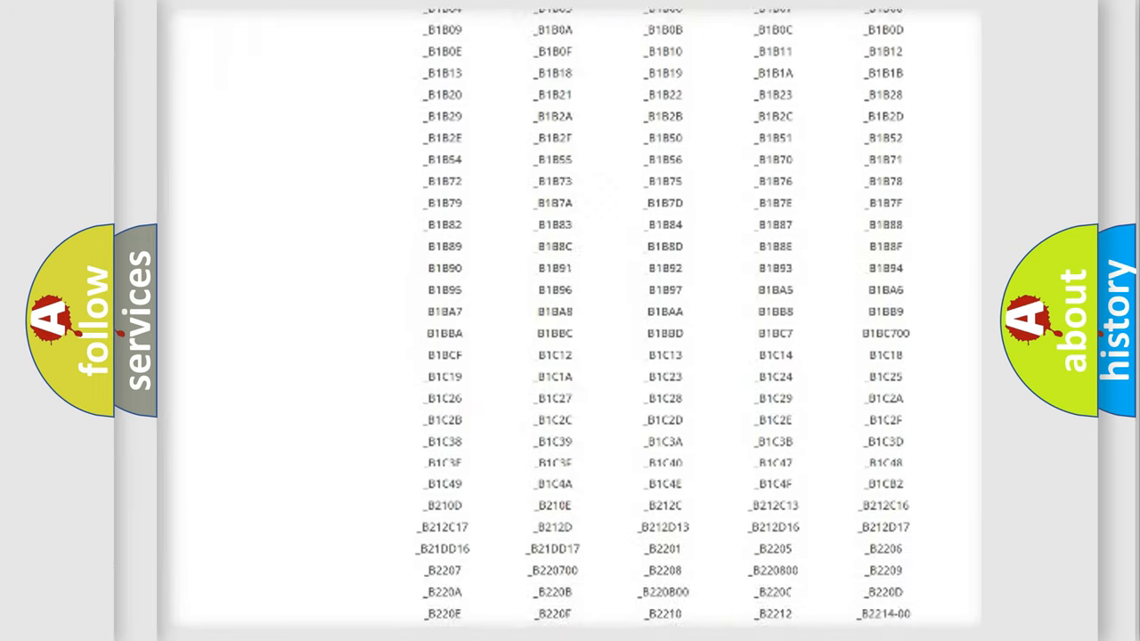
scroll(down, 3)
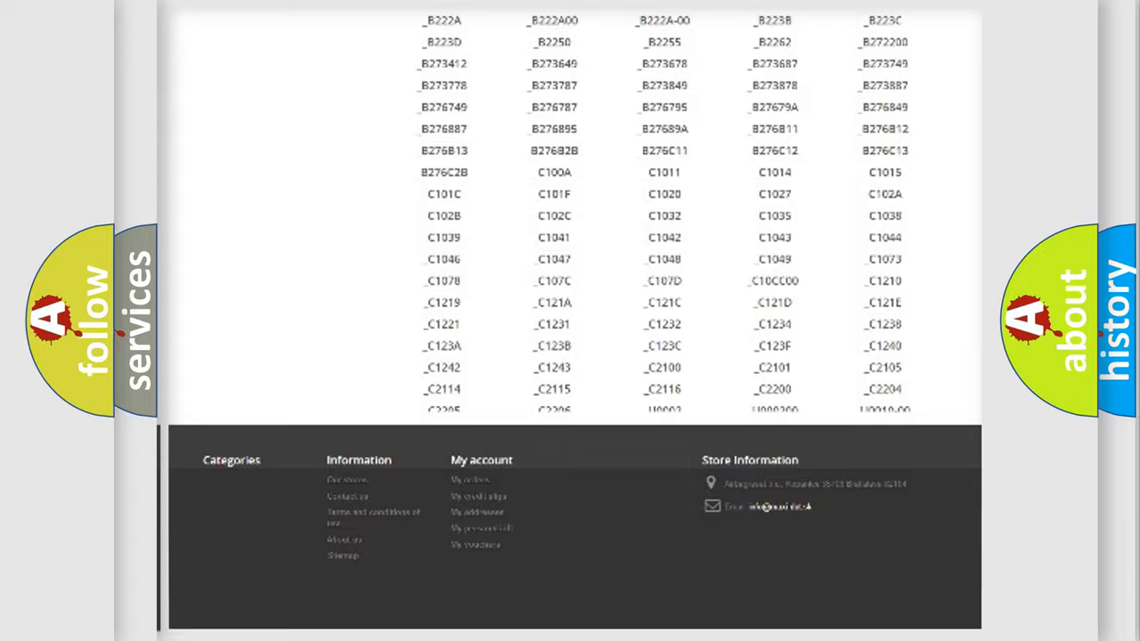
scroll(up, 3)
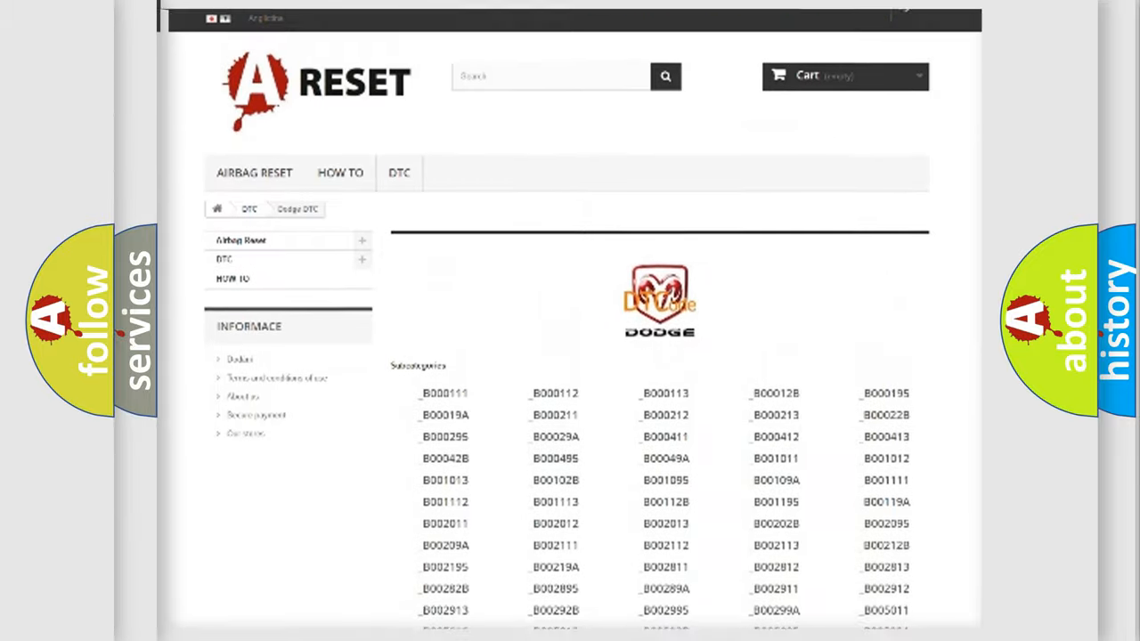